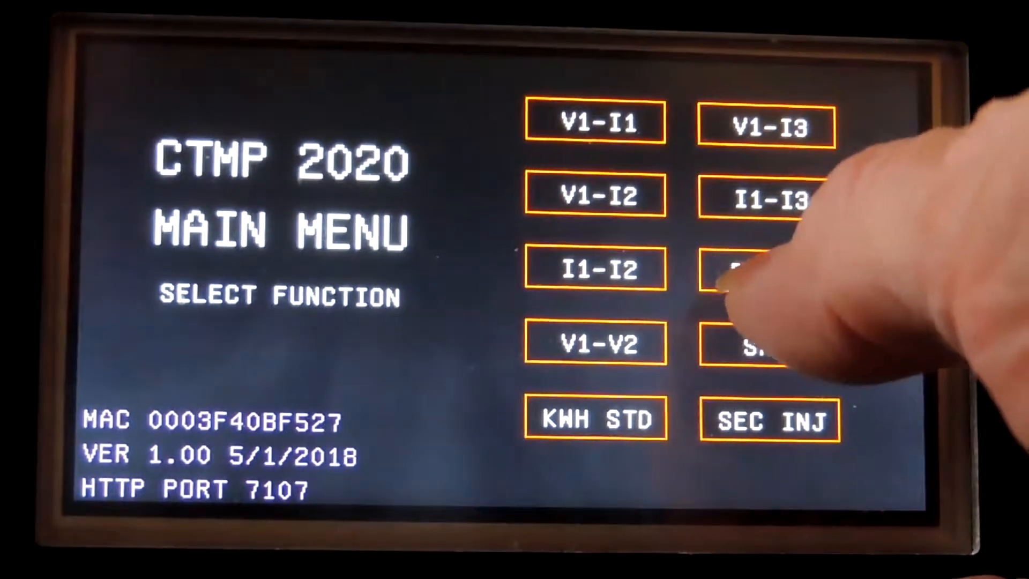
Step: Choose RATIO and then CT LOW to reach the low-range CT ratio screen
{"action": "left_click", "coordinate": [767, 269]}
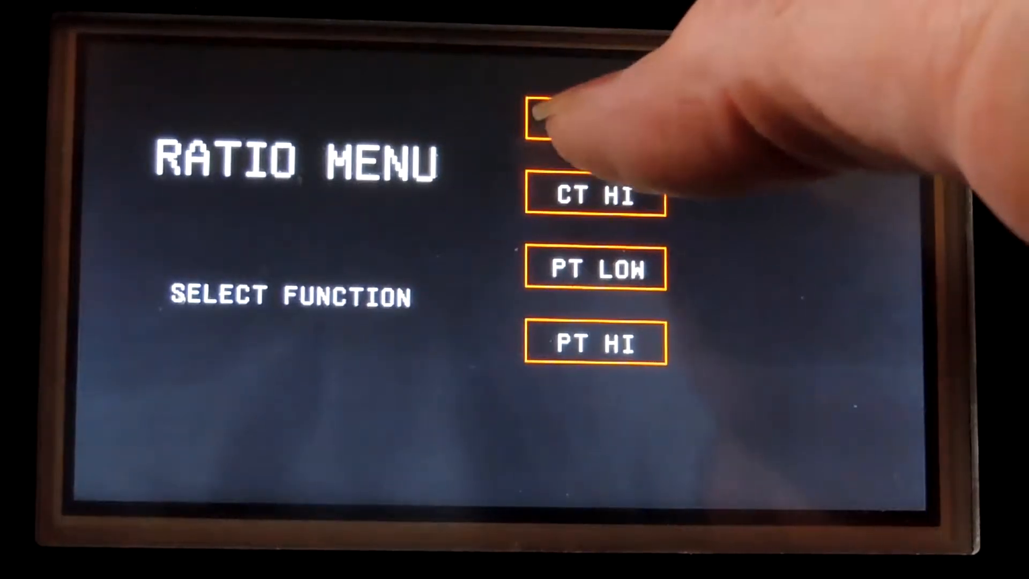
{"action": "left_click", "coordinate": [596, 124]}
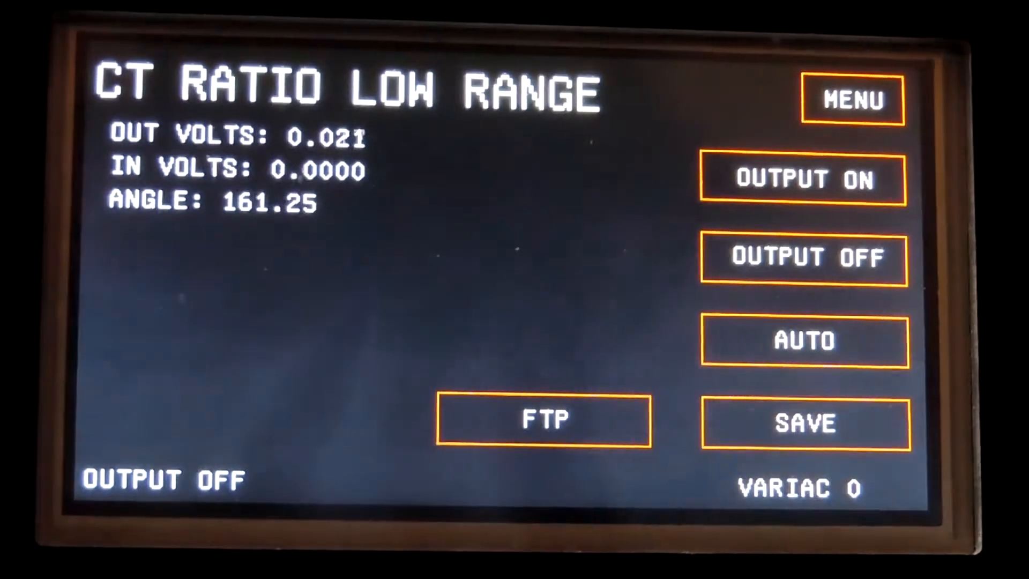
Step: Turn the output on and run the AUTO ratio test, reading 800.00 to 5
{"action": "left_click", "coordinate": [803, 179]}
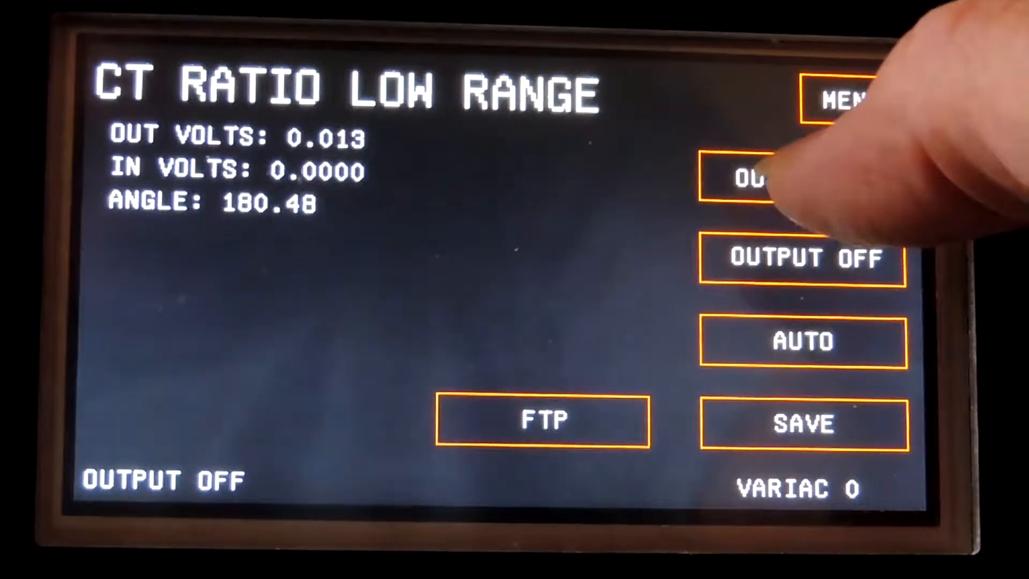
{"action": "left_click", "coordinate": [800, 179]}
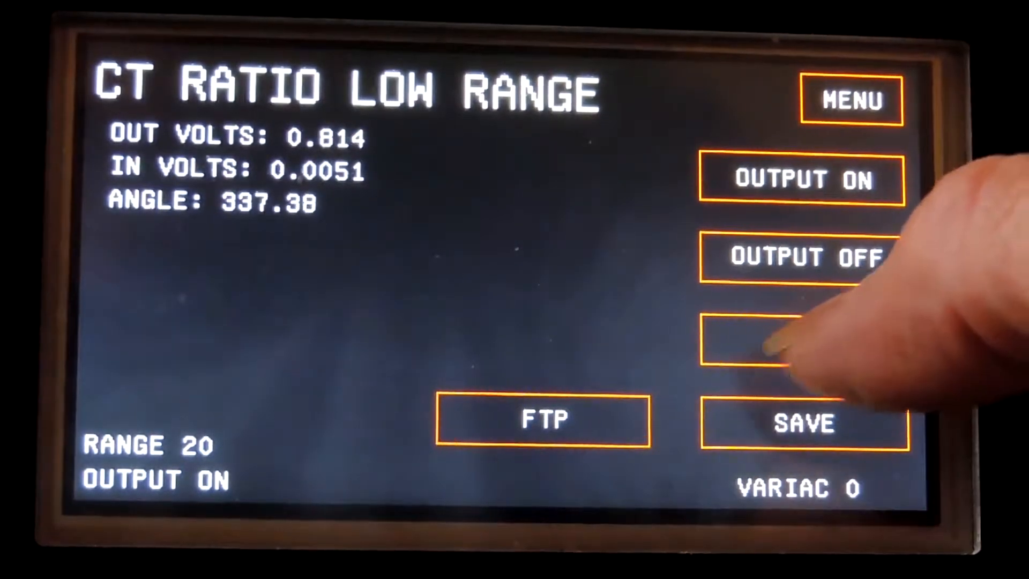
{"action": "left_click", "coordinate": [803, 340]}
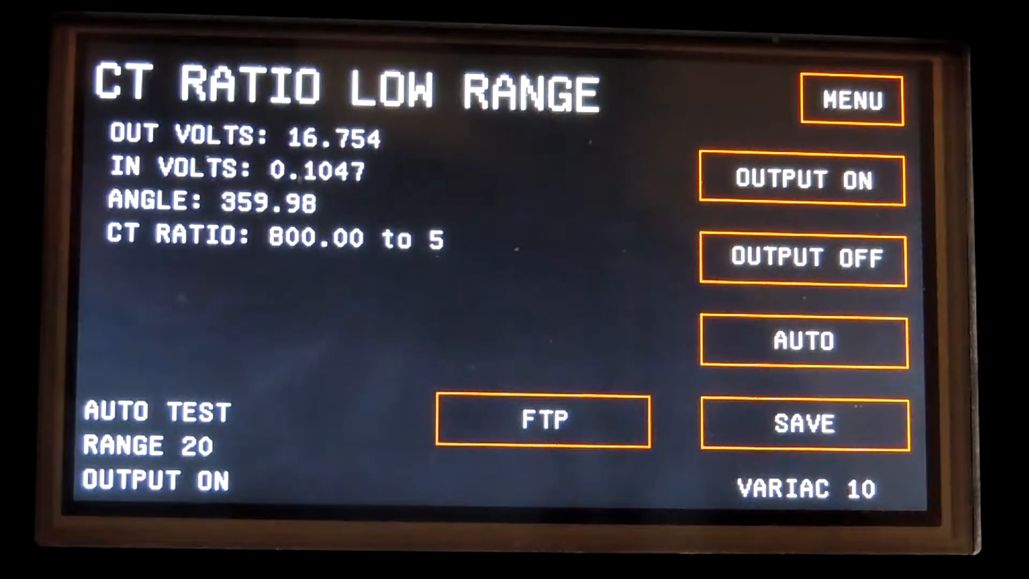
Step: Switch the test output off after the ratio test completes
{"action": "left_click", "coordinate": [803, 424]}
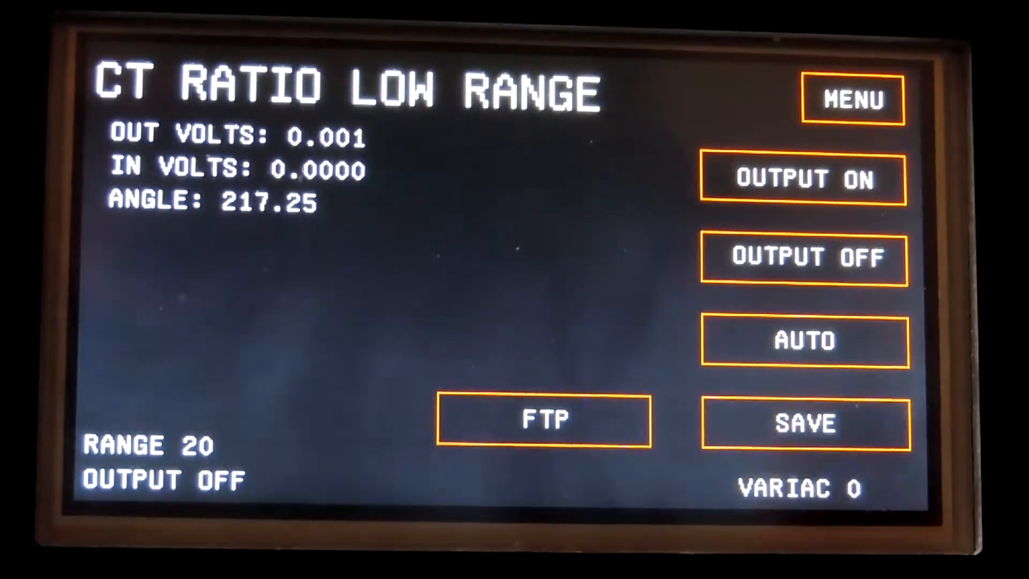
Step: Return to the main menu and select the SAT low range (0–200 VAC) test
{"action": "left_click", "coordinate": [852, 101]}
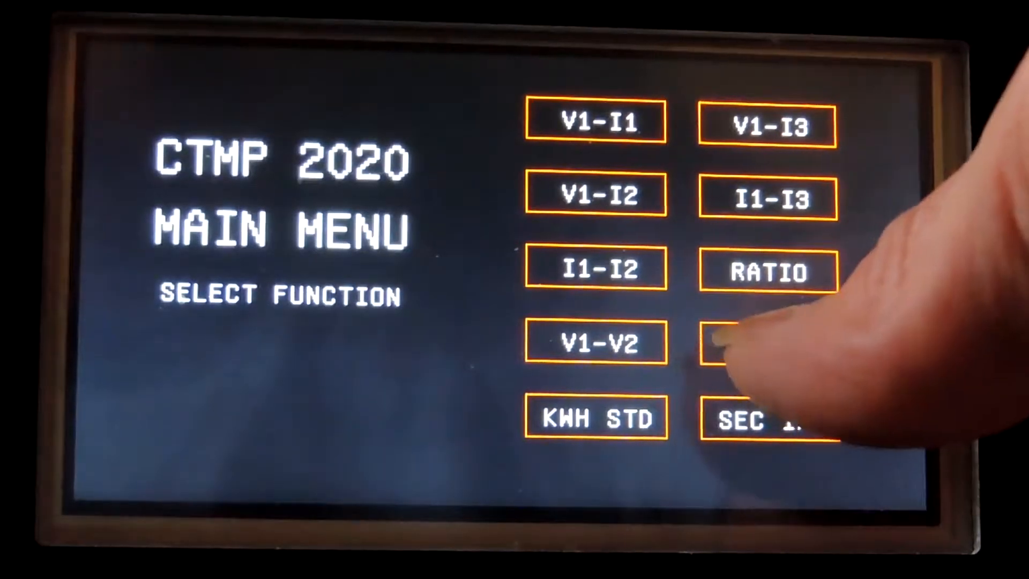
{"action": "left_click", "coordinate": [761, 344]}
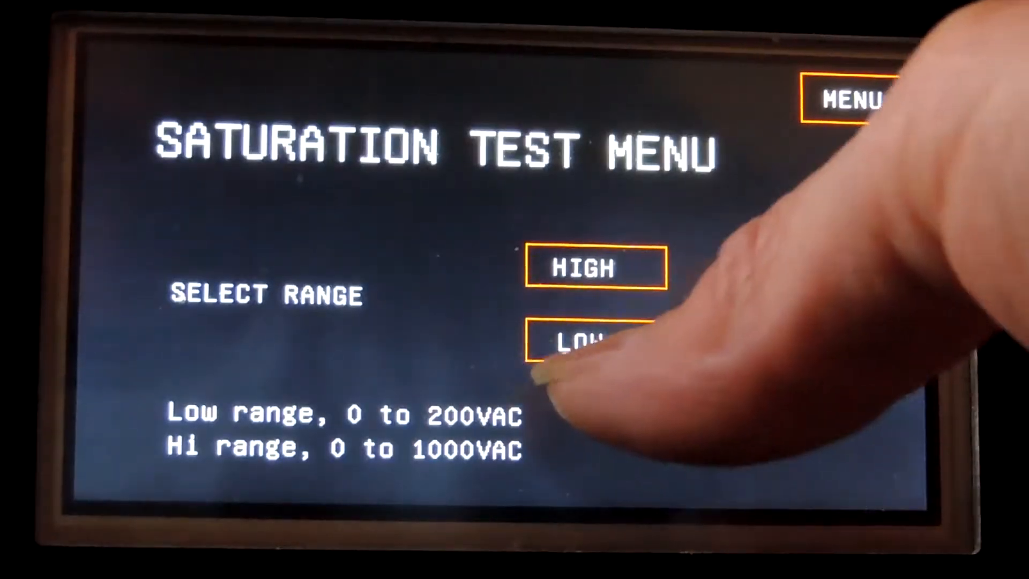
{"action": "left_click", "coordinate": [587, 344]}
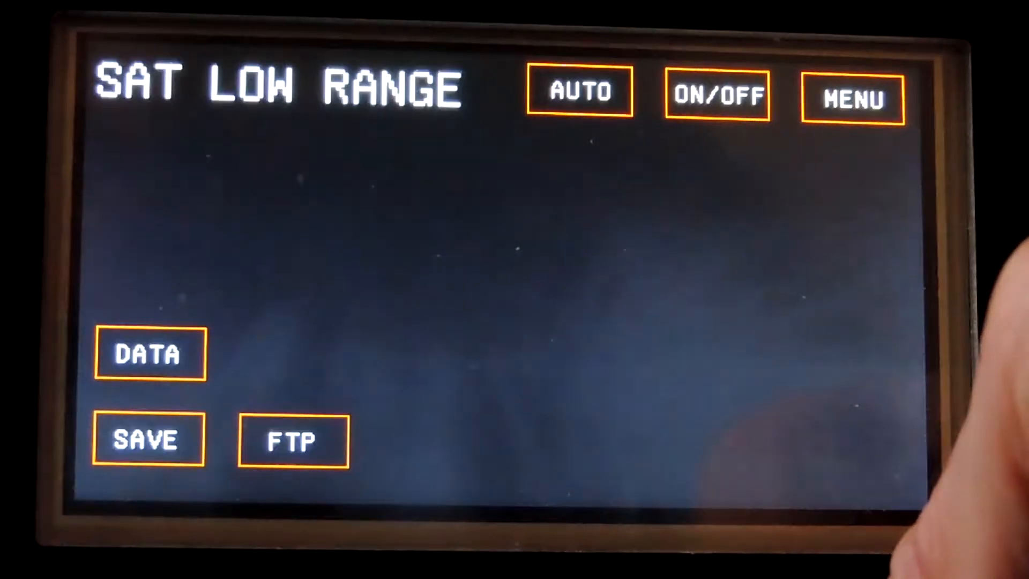
Step: Run the AUTO saturation test to plot the volts-vs-amps curve, then turn output off
{"action": "left_click", "coordinate": [578, 90]}
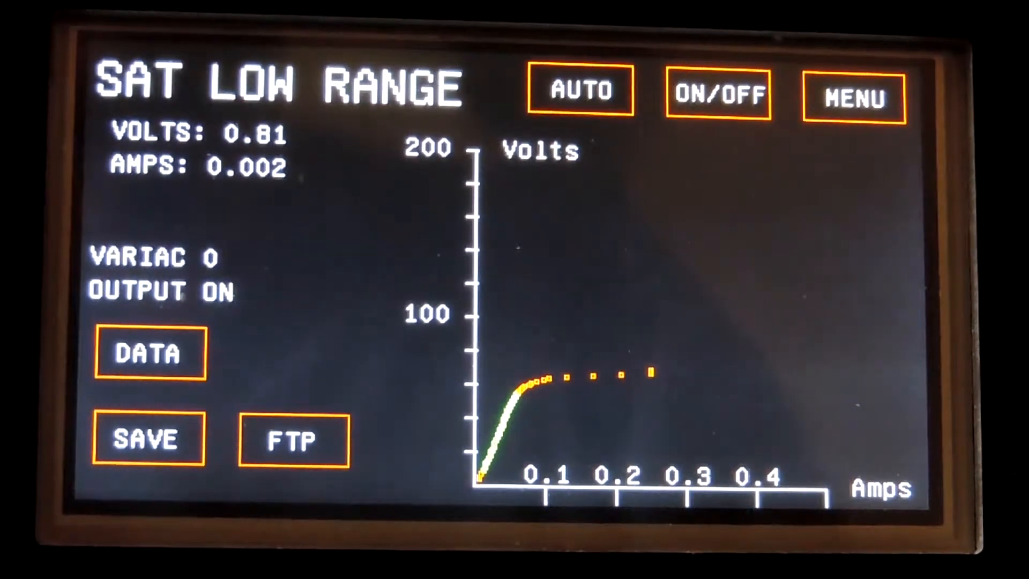
{"action": "left_click", "coordinate": [719, 92]}
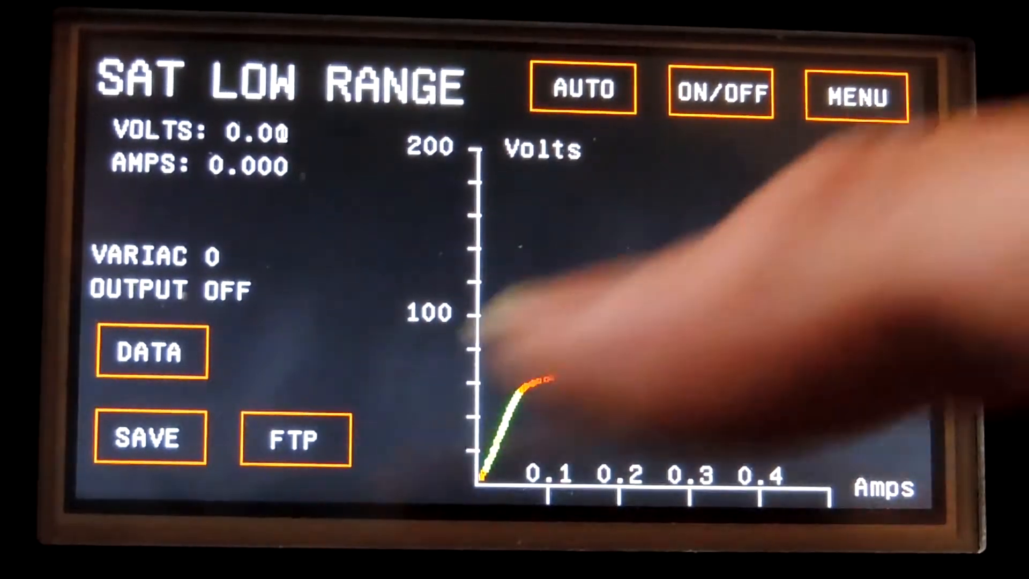